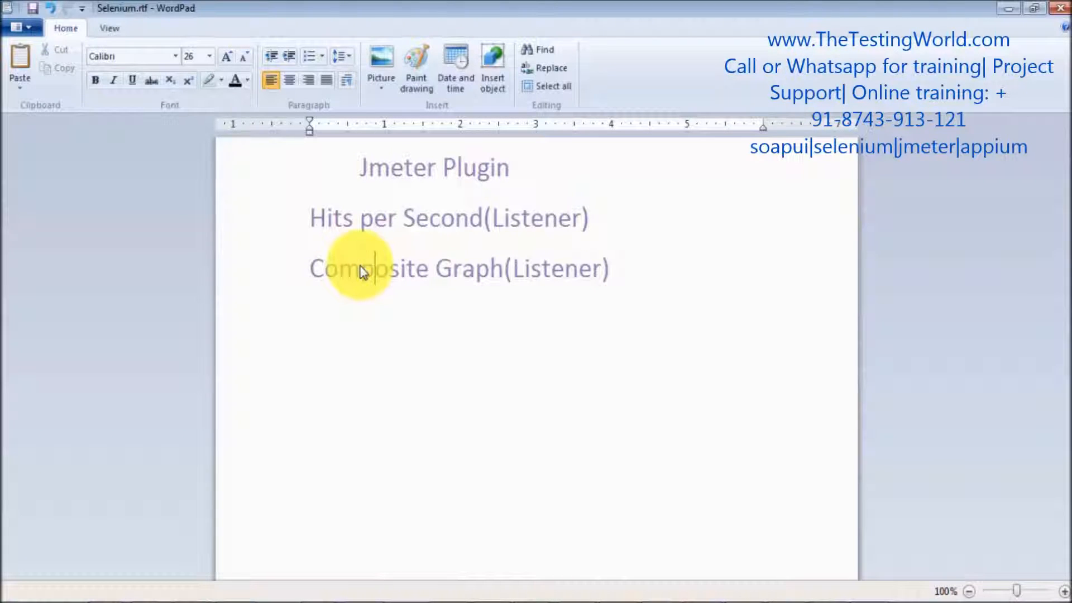
pyautogui.moveTo(979, 48)
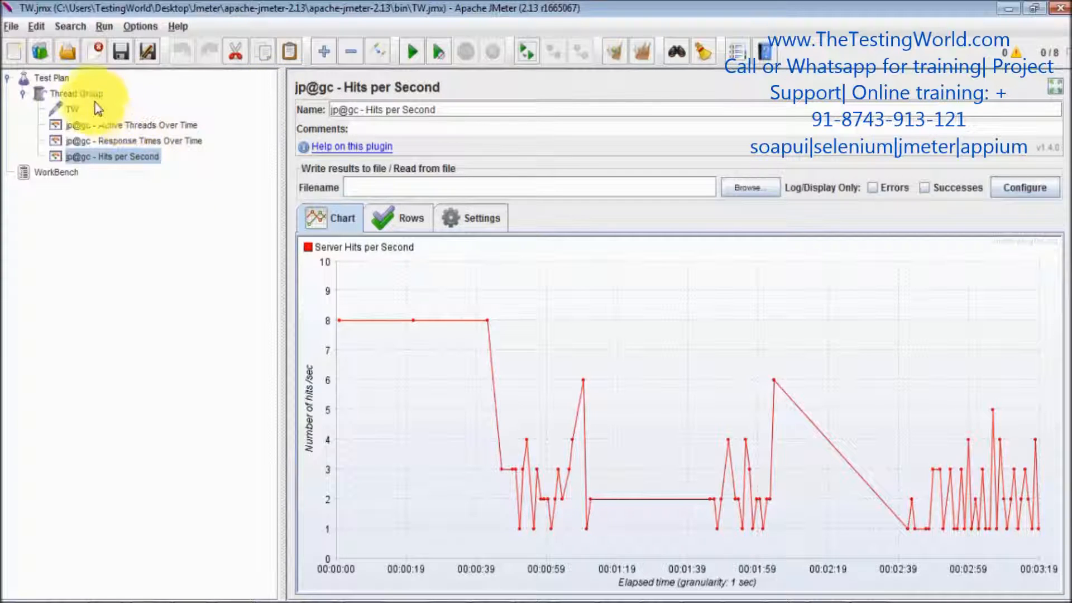
# Attach a jp@gc - Composite Graph listener under the Thread Group via its Listener menu.
pyautogui.rightClick(76, 94)
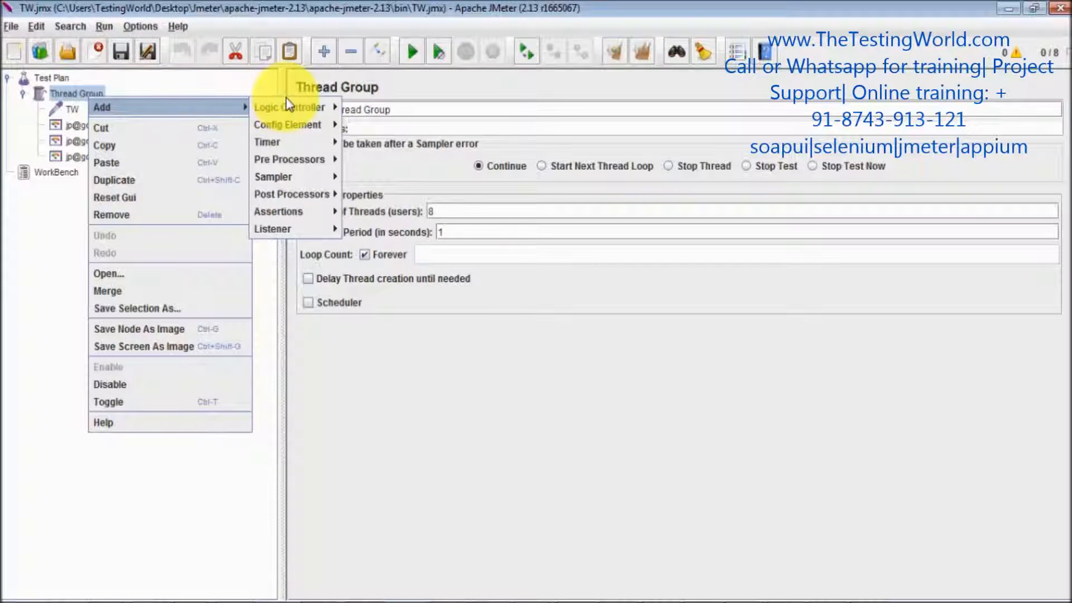
pyautogui.click(272, 228)
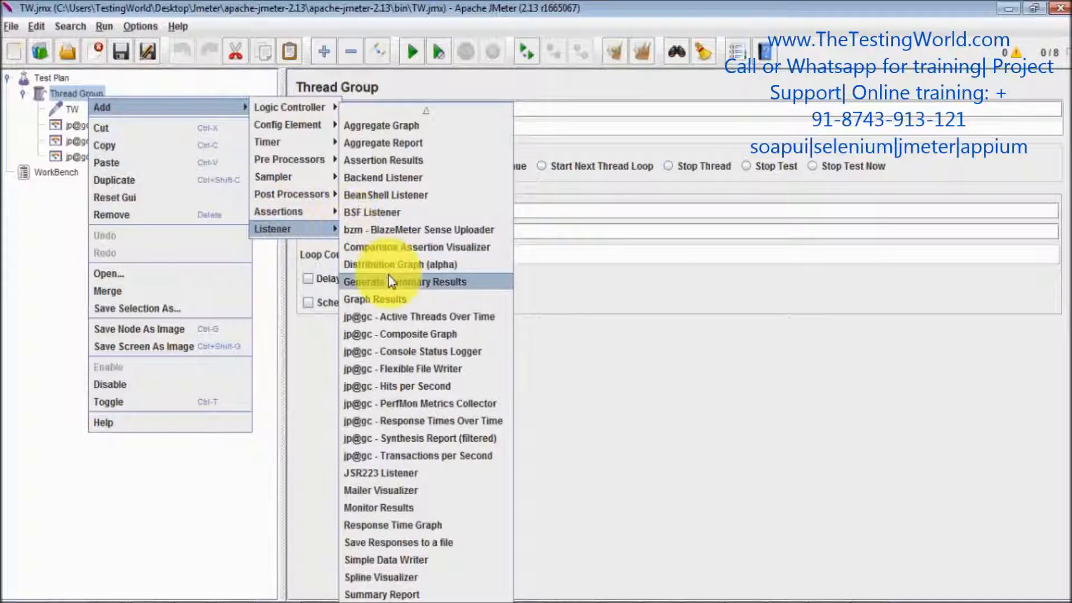
pyautogui.click(400, 334)
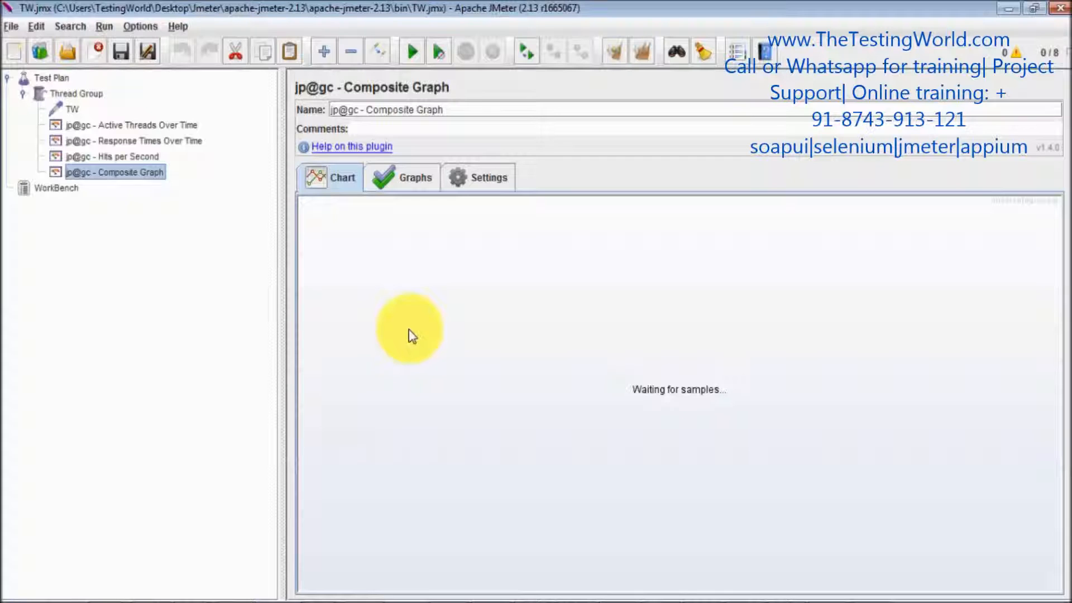
pyautogui.moveTo(223, 223)
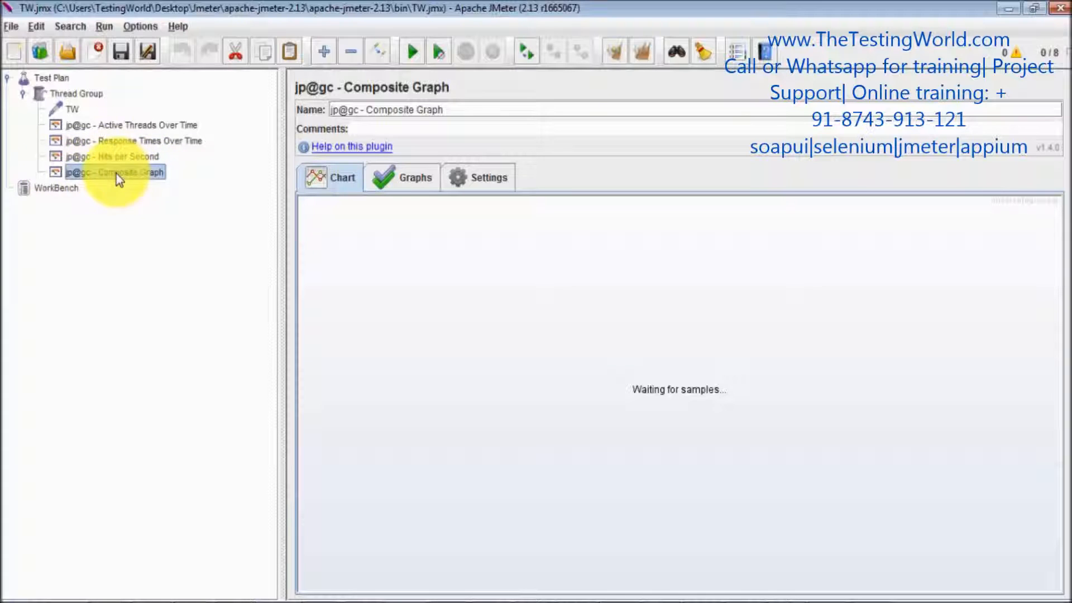
# Show the Composite Graph's Graphs tab, clear previous results, and start the load test.
pyautogui.click(414, 177)
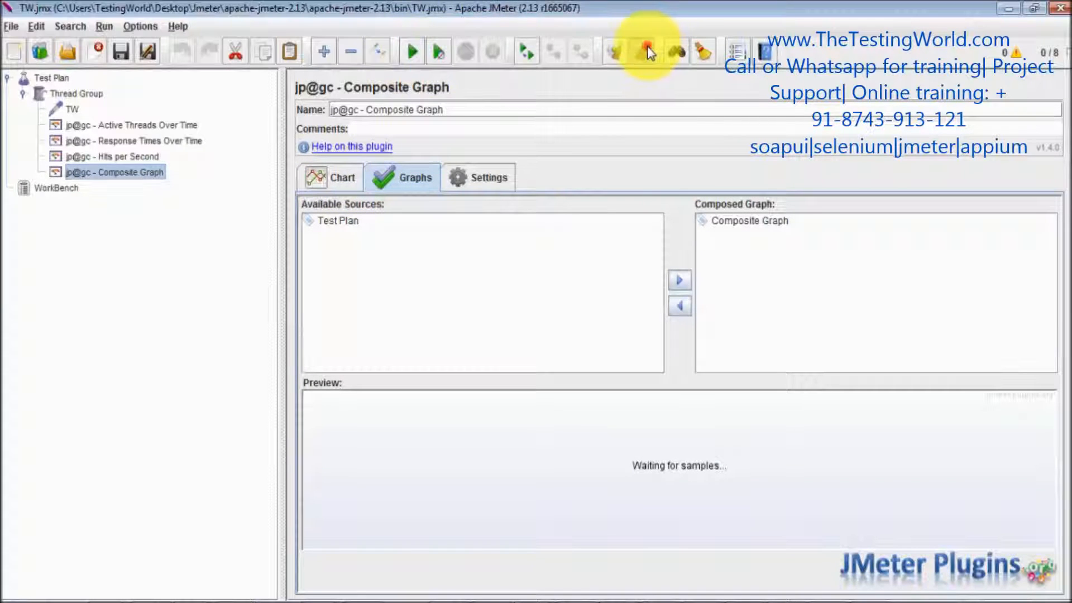
pyautogui.click(411, 51)
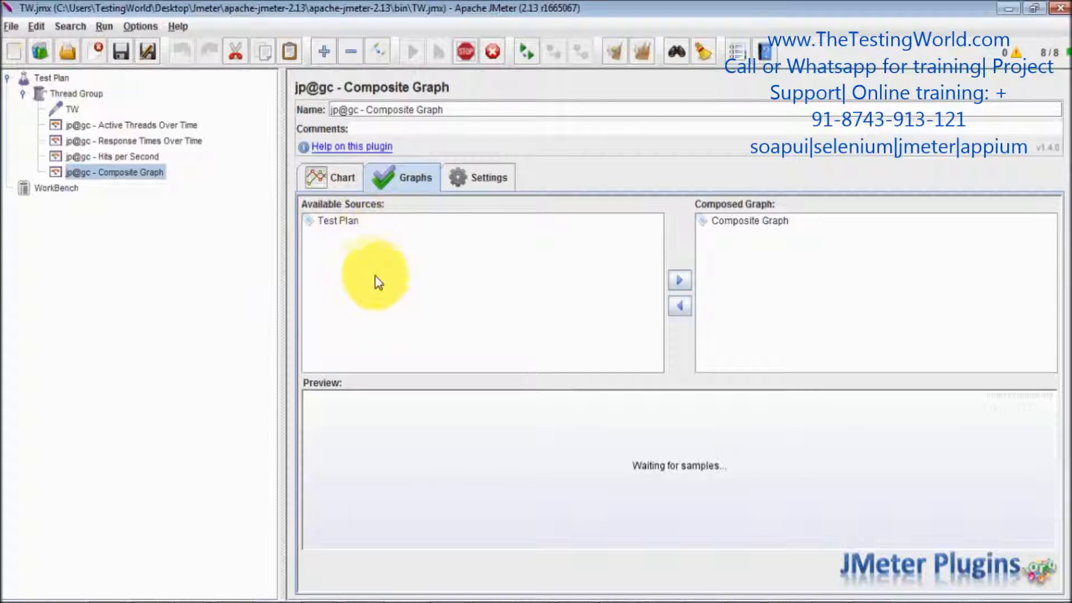
pyautogui.moveTo(387, 274)
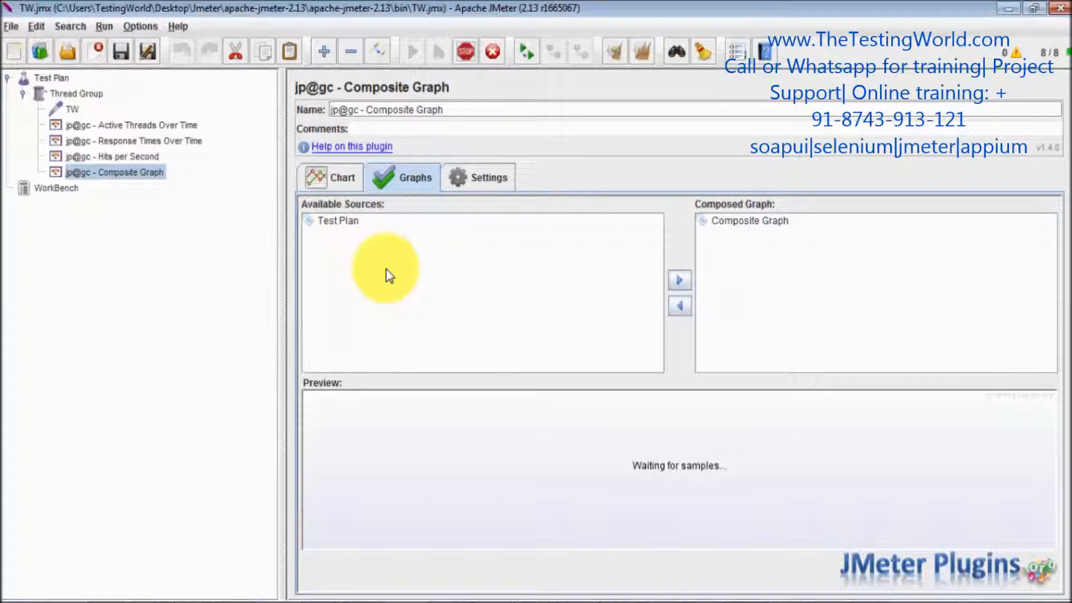
pyautogui.moveTo(387, 231)
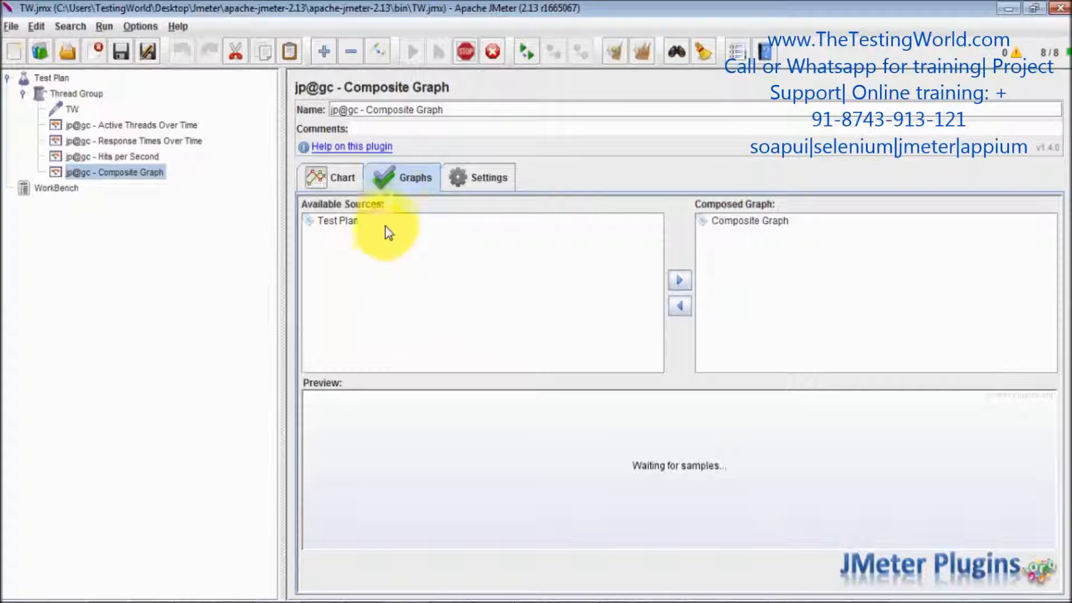
pyautogui.click(411, 51)
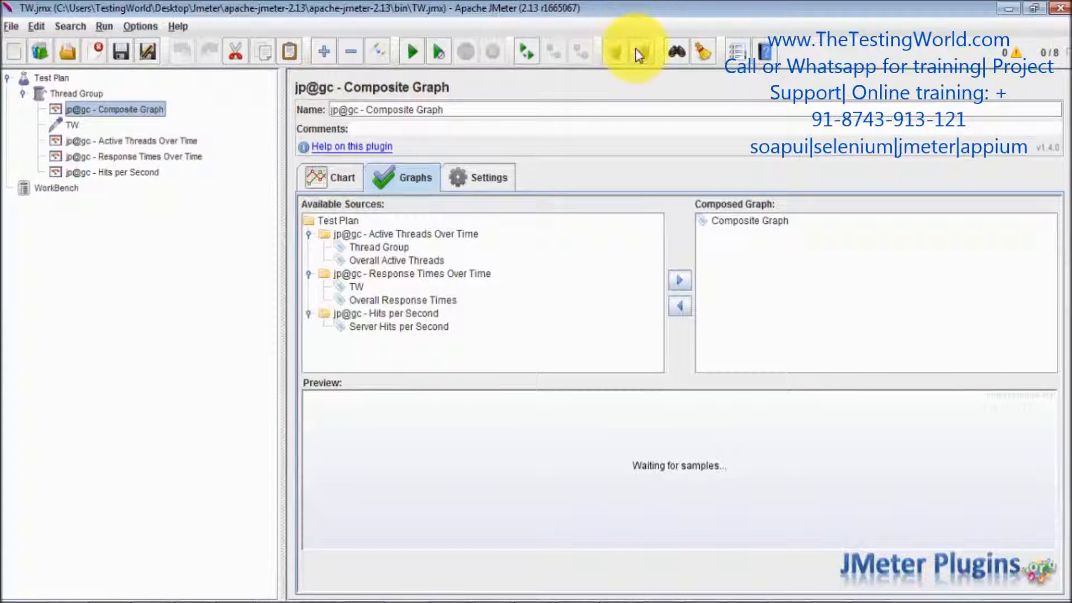
# Clear all results and start a second run so Available Sources list the listeners' metrics.
pyautogui.click(412, 51)
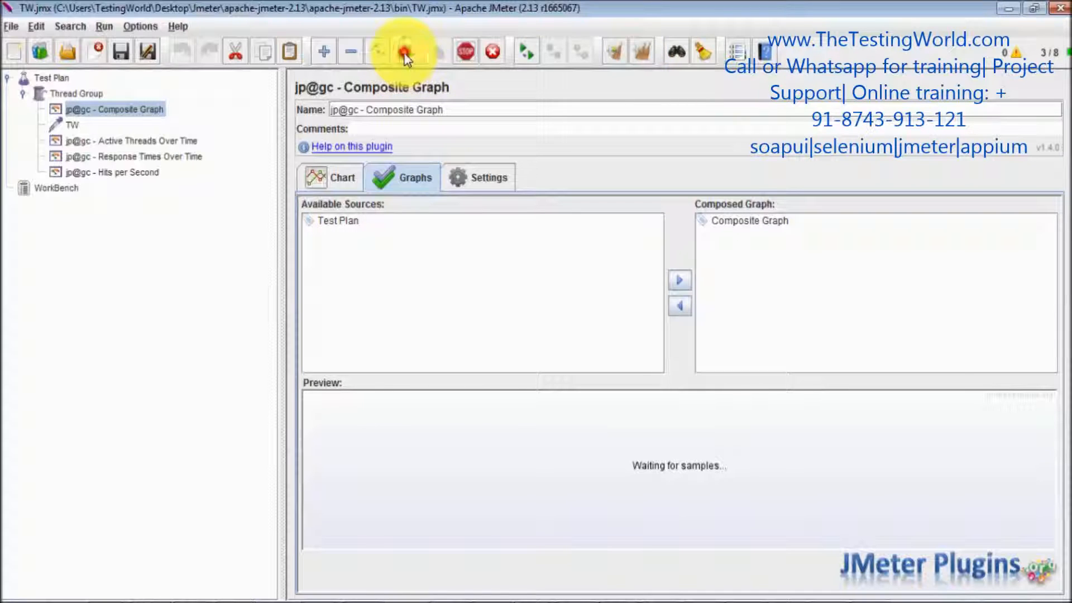
pyautogui.click(407, 51)
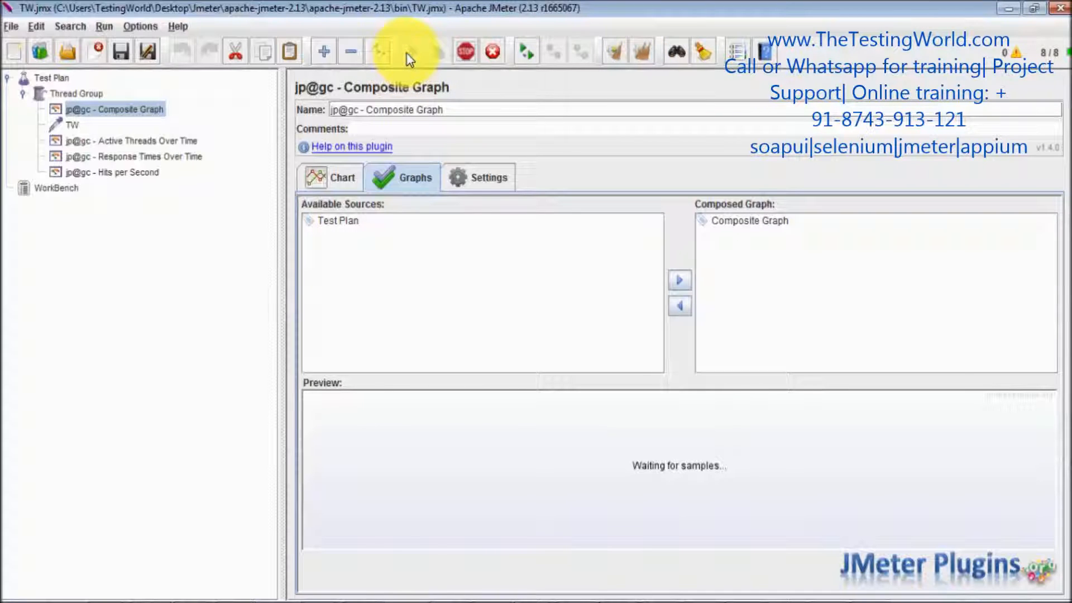
pyautogui.click(403, 177)
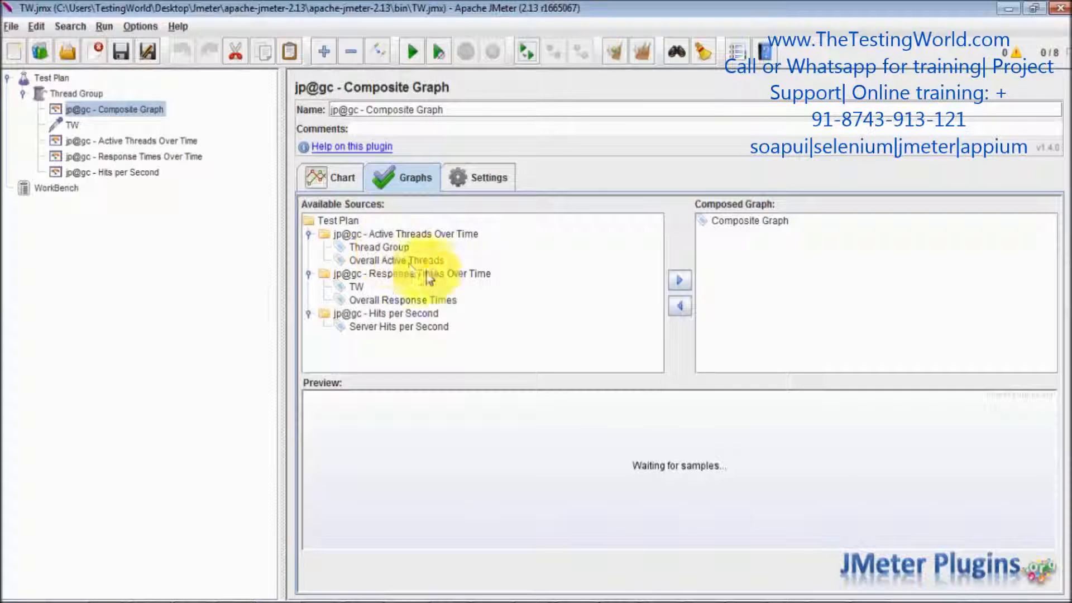
pyautogui.moveTo(457, 279)
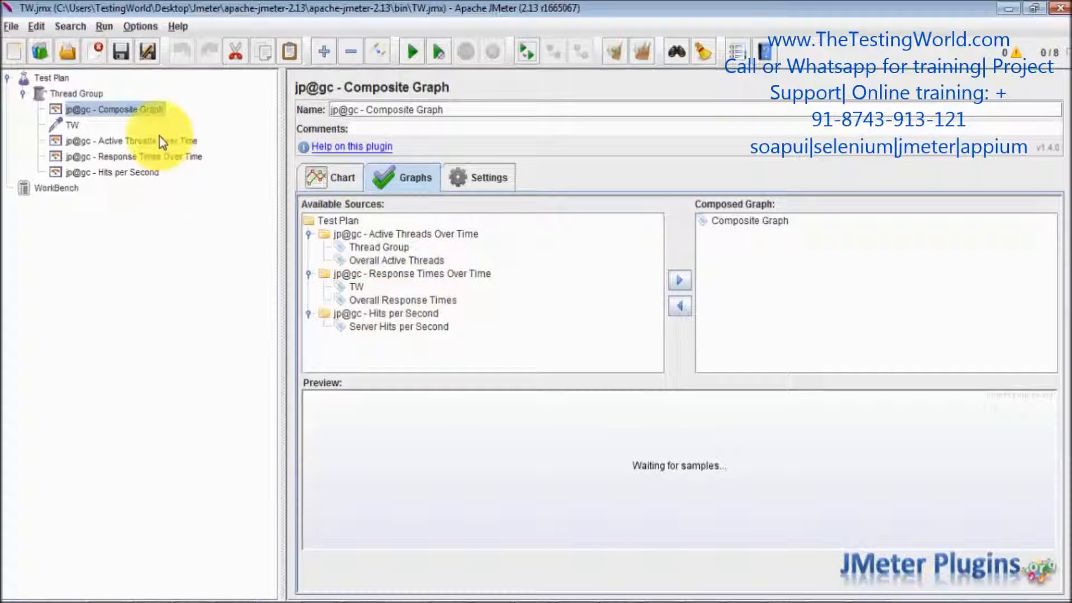
pyautogui.moveTo(158, 177)
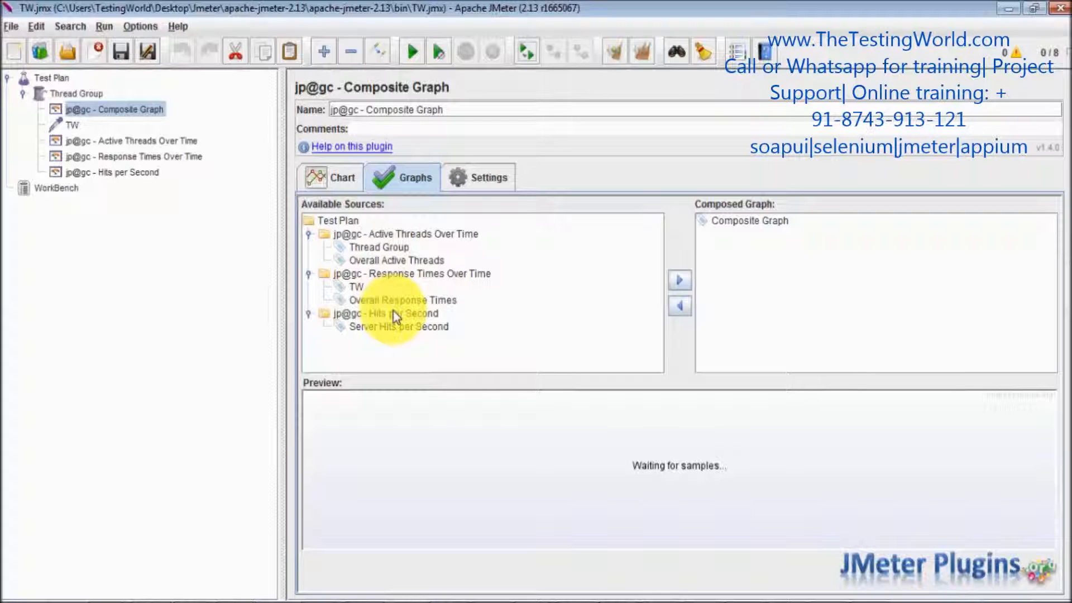
# Move Overall Active Threads and Server Hits per Second into the composed graph.
pyautogui.click(397, 260)
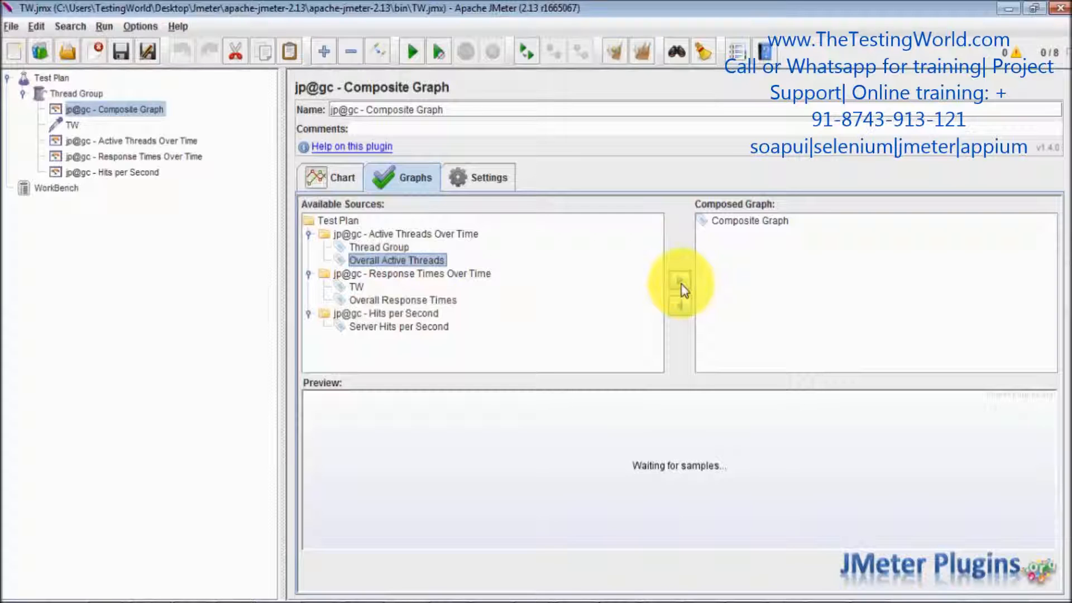
pyautogui.click(679, 278)
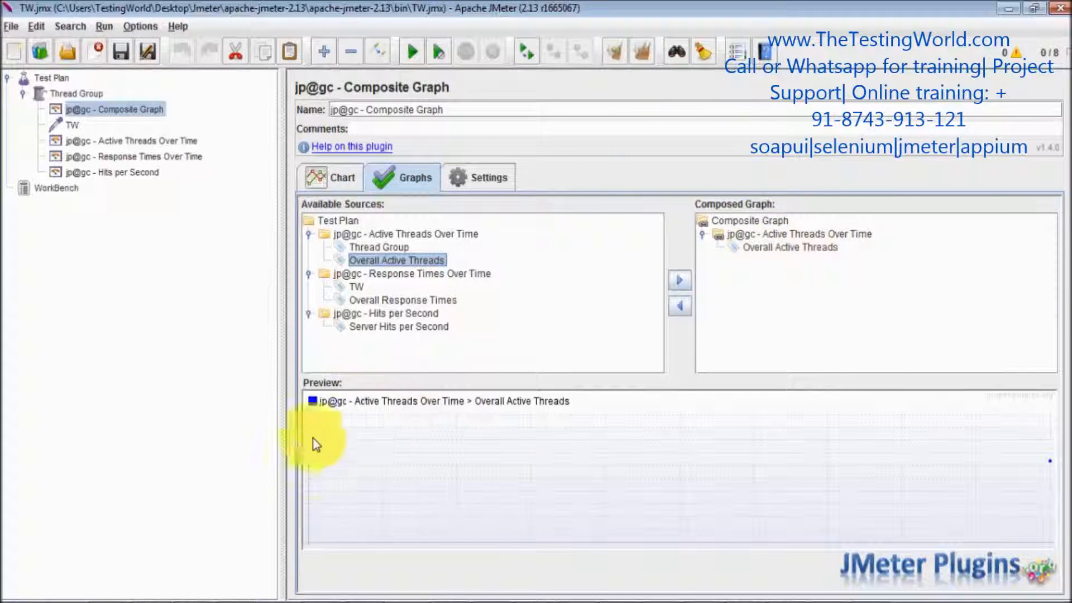
pyautogui.moveTo(478, 460)
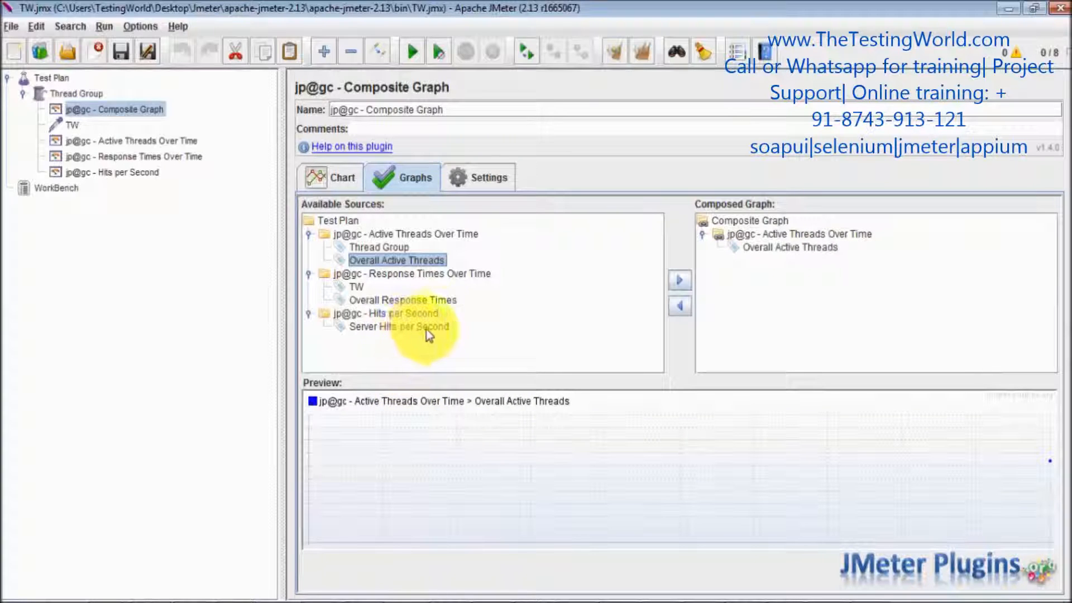
pyautogui.click(680, 280)
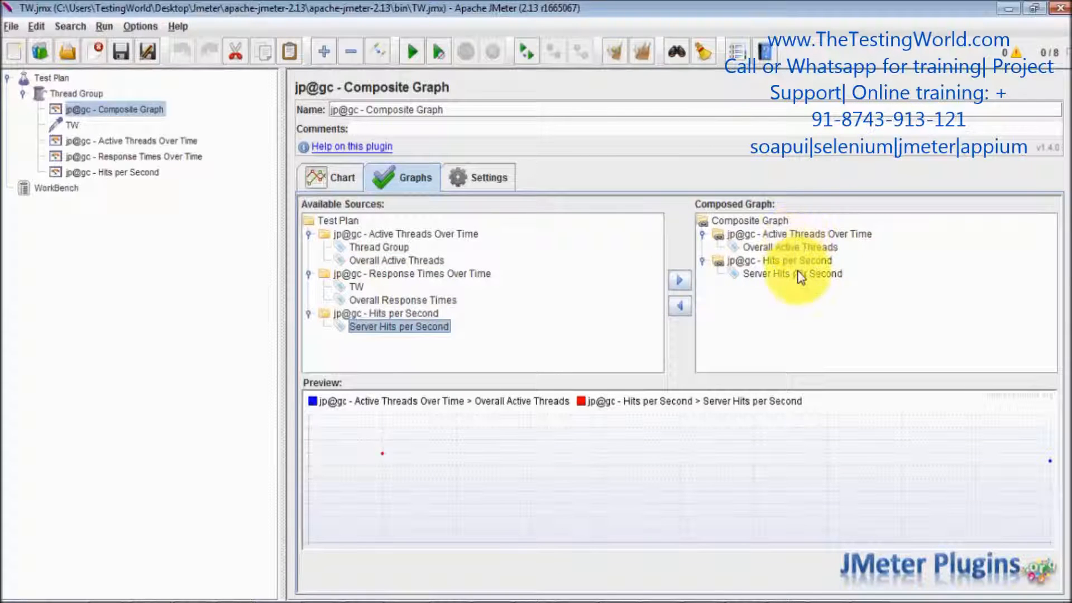
pyautogui.moveTo(802, 300)
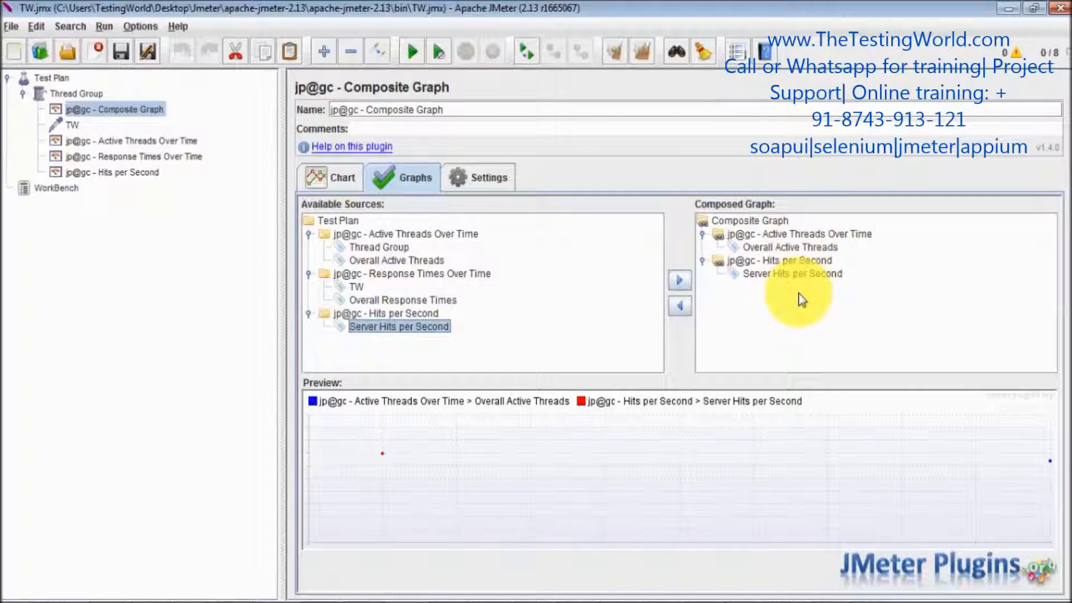
pyautogui.moveTo(800, 274)
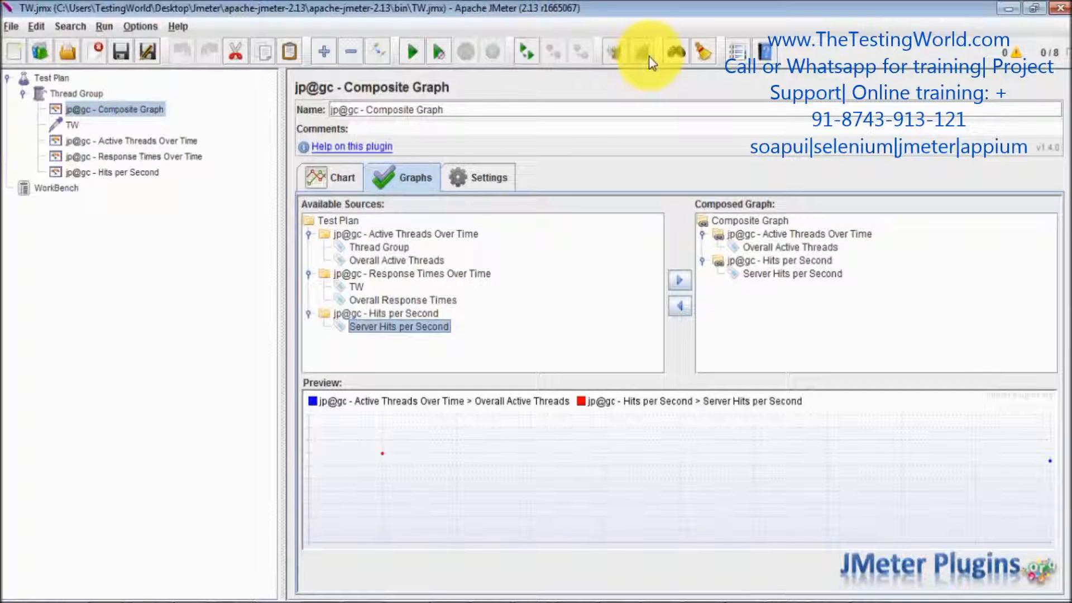
# Set the Thread Group's Number of Threads to 3.
pyautogui.click(80, 93)
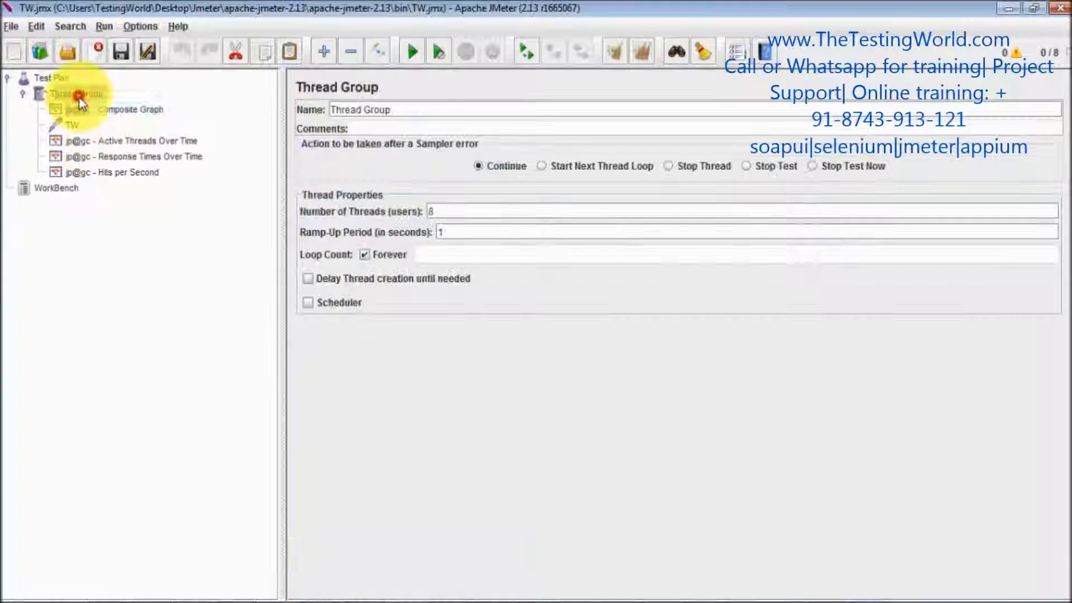
pyautogui.click(77, 93)
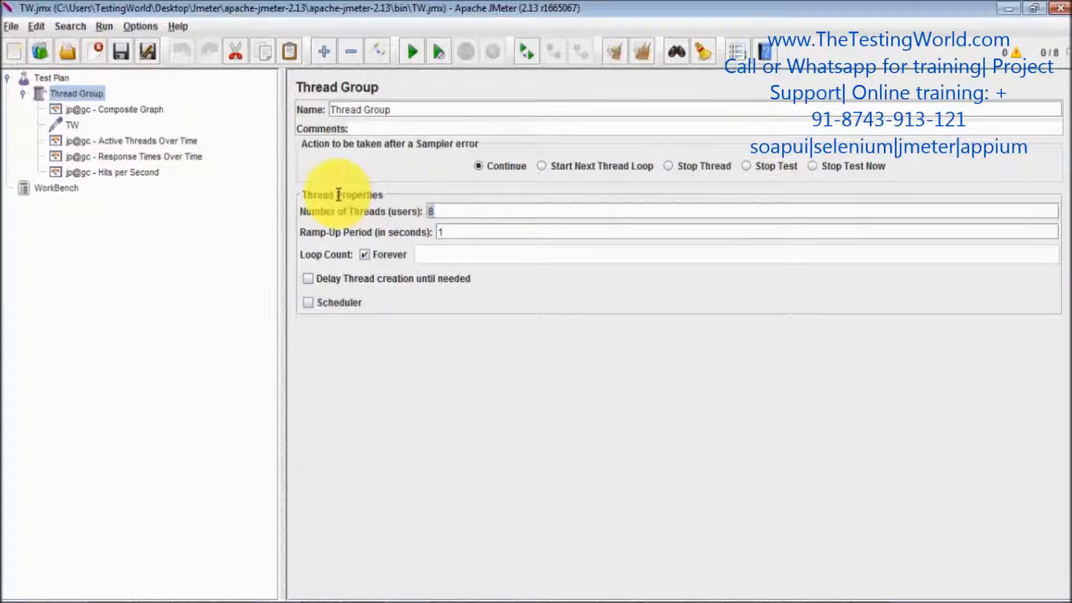
pyautogui.write('3')
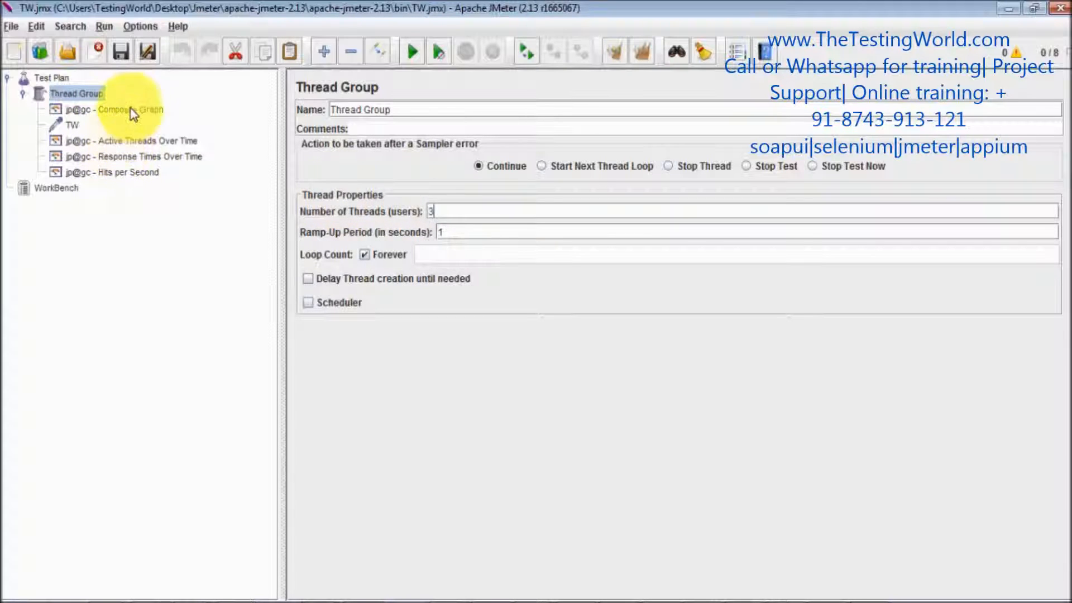
# Start the load test from the Composite Graph and show its Chart tab.
pyautogui.click(115, 109)
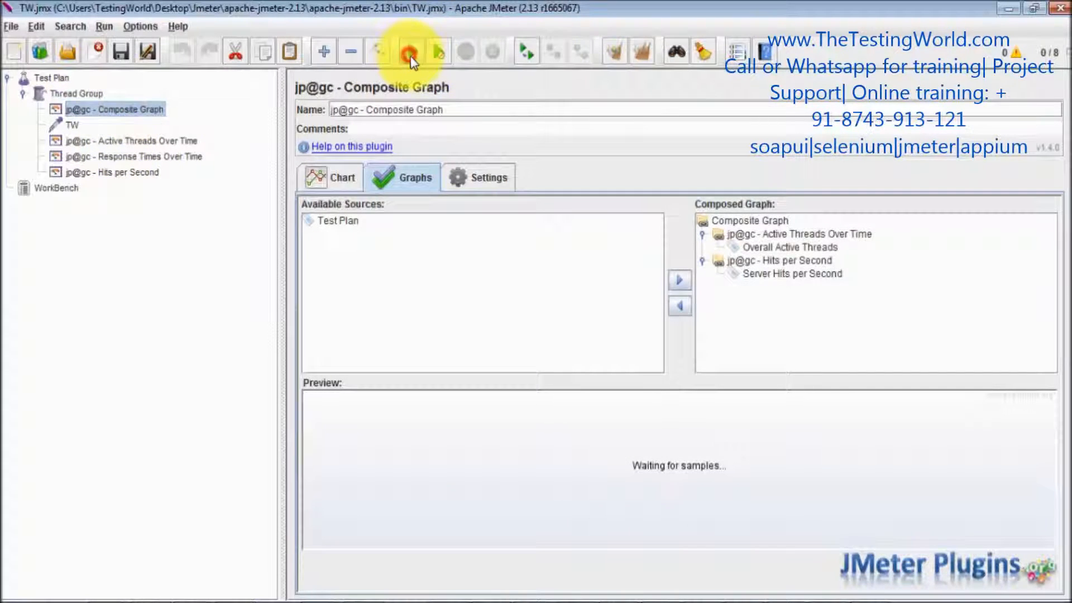
pyautogui.click(411, 51)
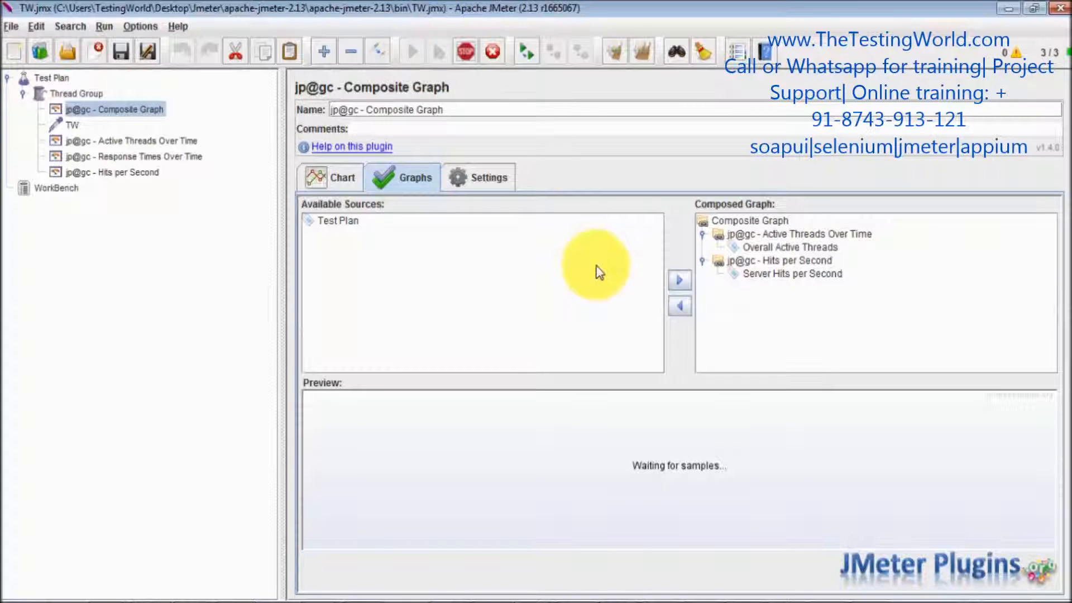
pyautogui.click(330, 177)
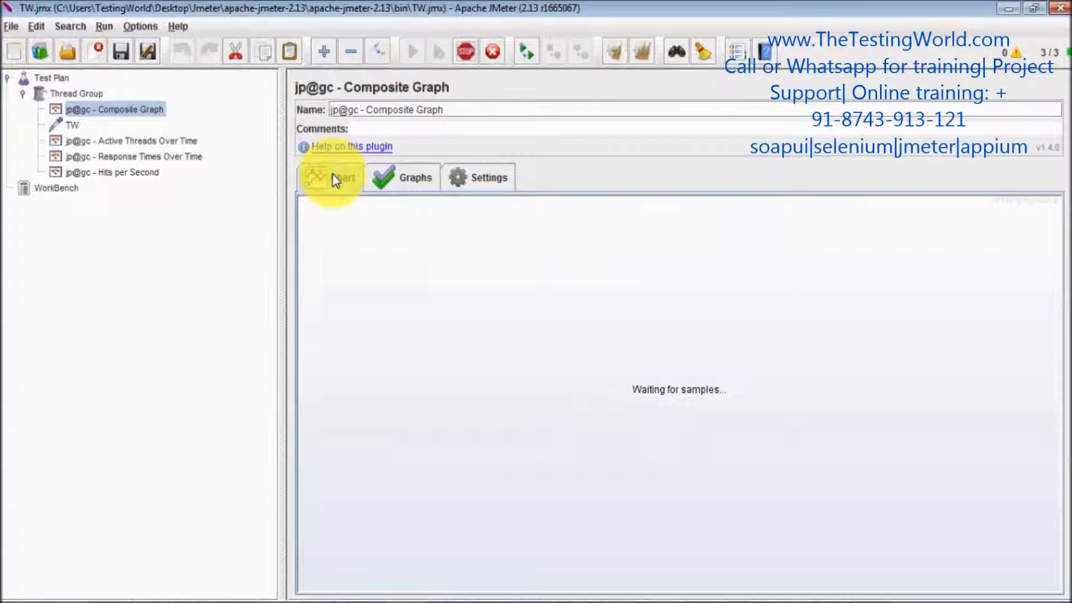
# Watch 3 active threads and server hits per second plot, then return to Graphs.
pyautogui.click(329, 177)
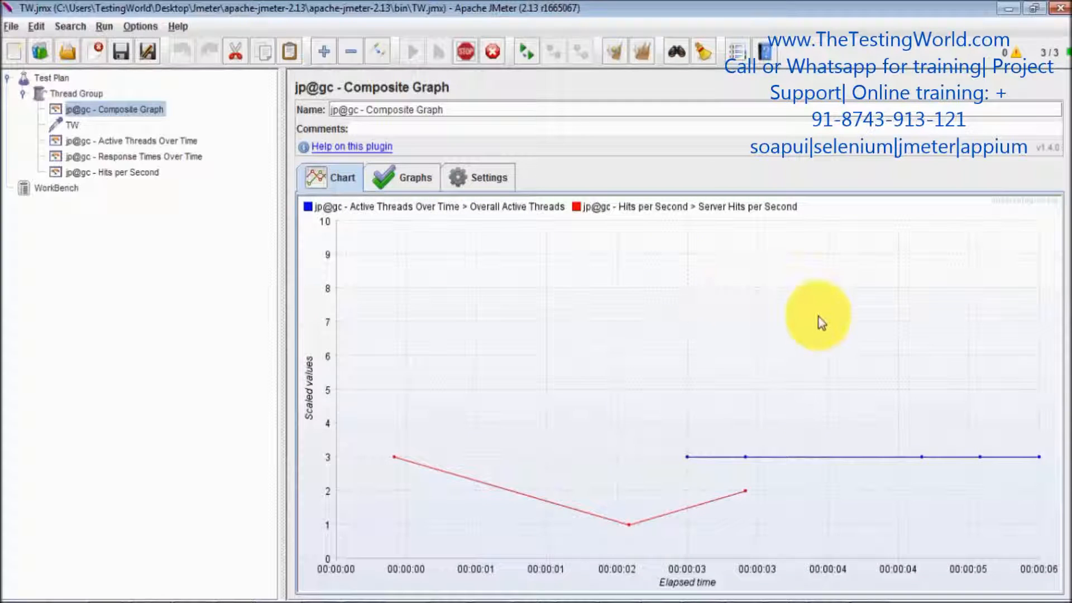
pyautogui.moveTo(668, 420)
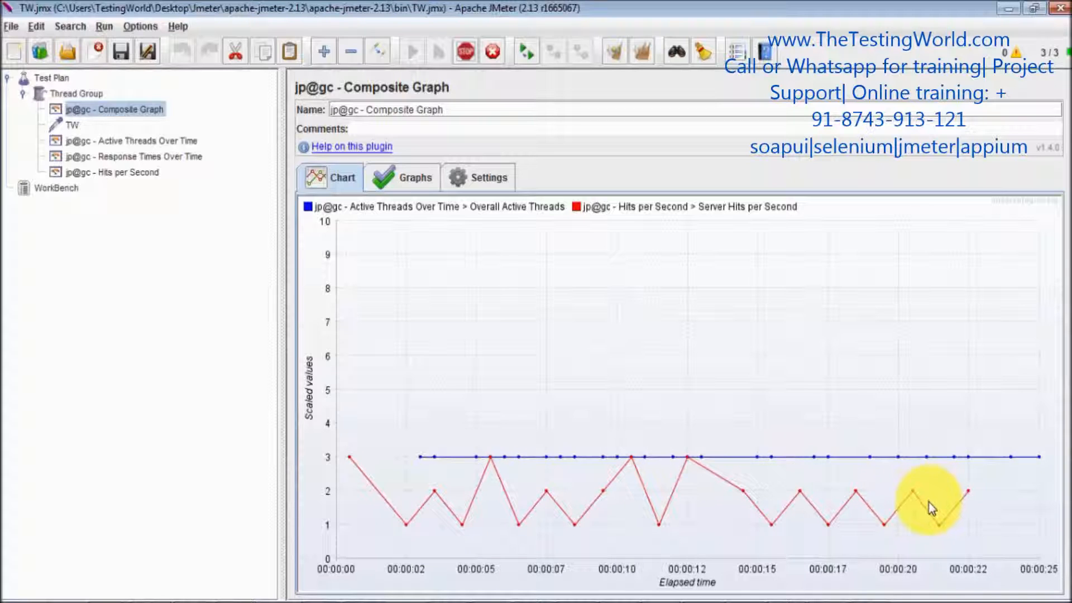
pyautogui.click(414, 177)
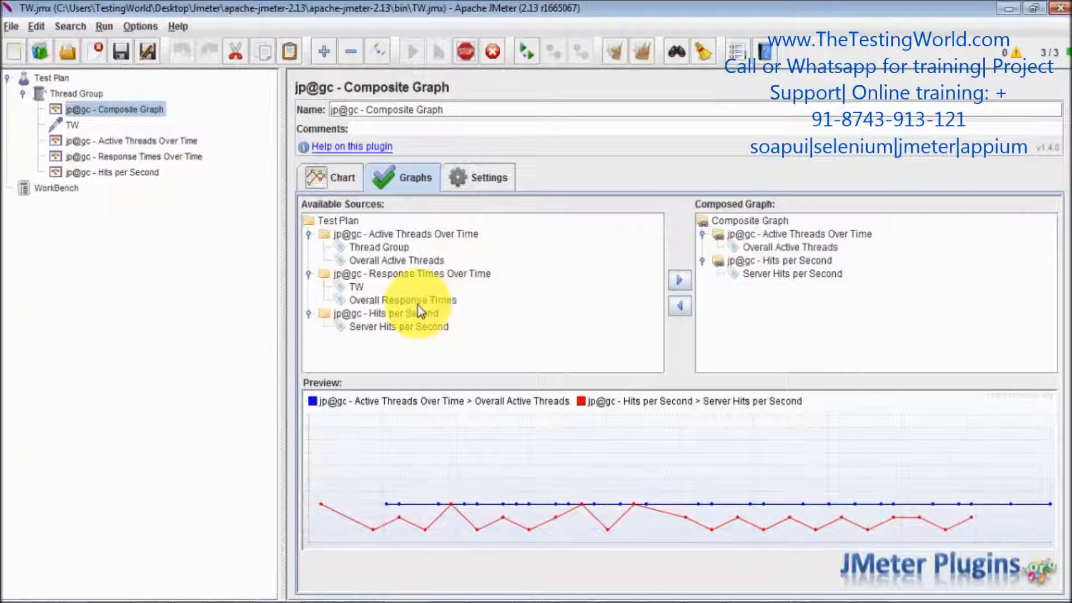
# Add Overall Response Times to the composed graph, check the three-series chart, return to Graphs.
pyautogui.click(403, 301)
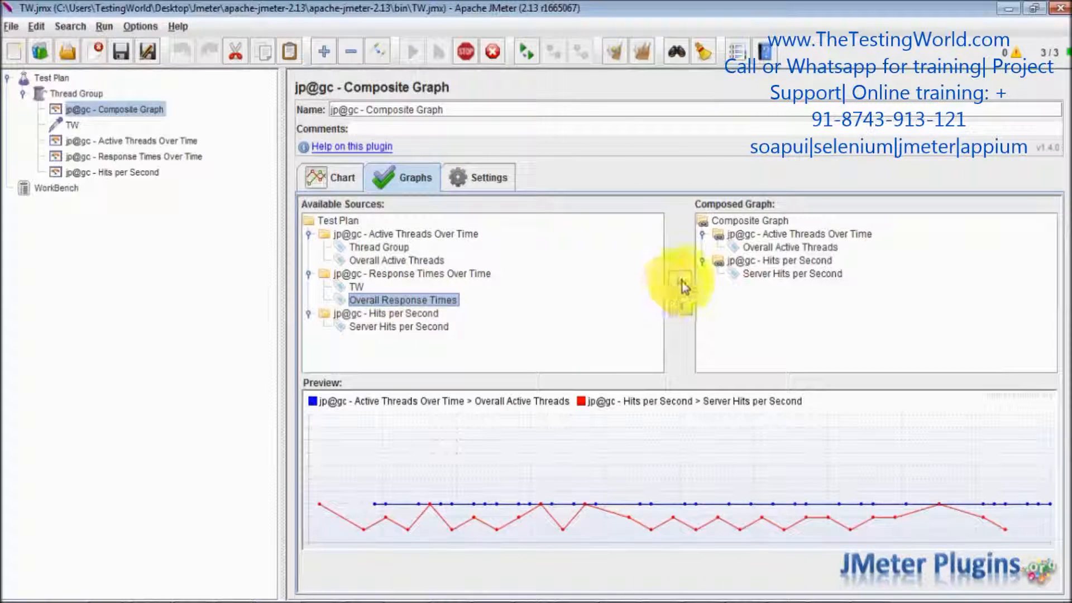
pyautogui.click(680, 281)
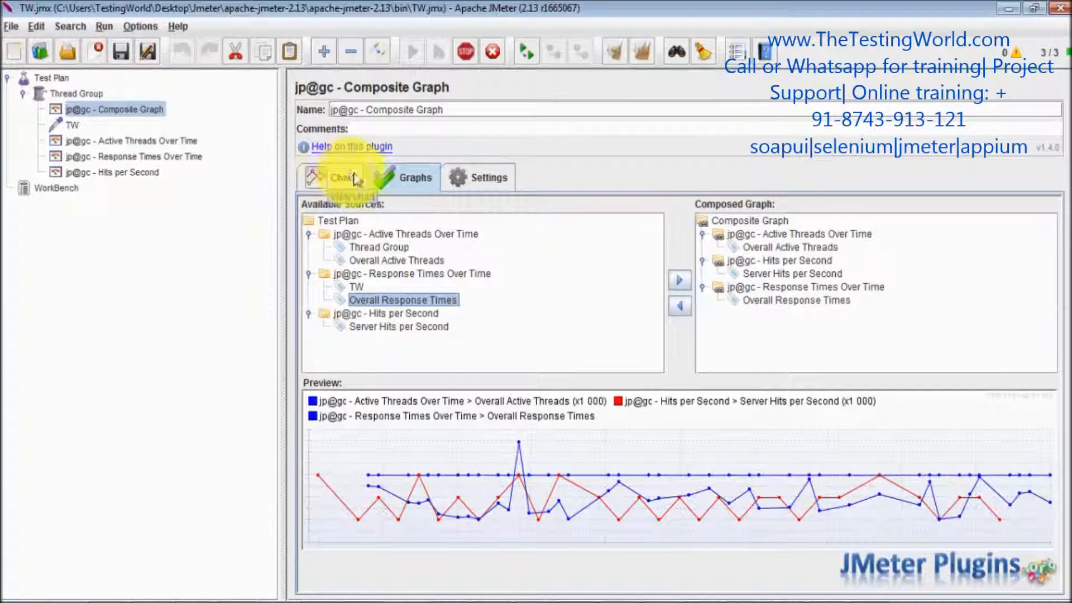
pyautogui.click(338, 177)
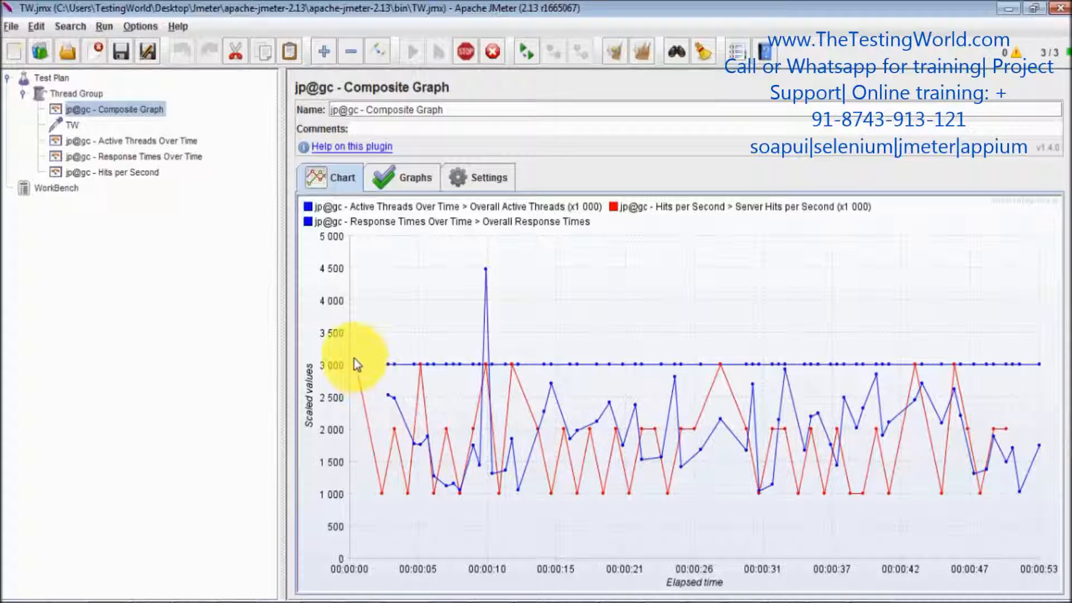
pyautogui.moveTo(468, 438)
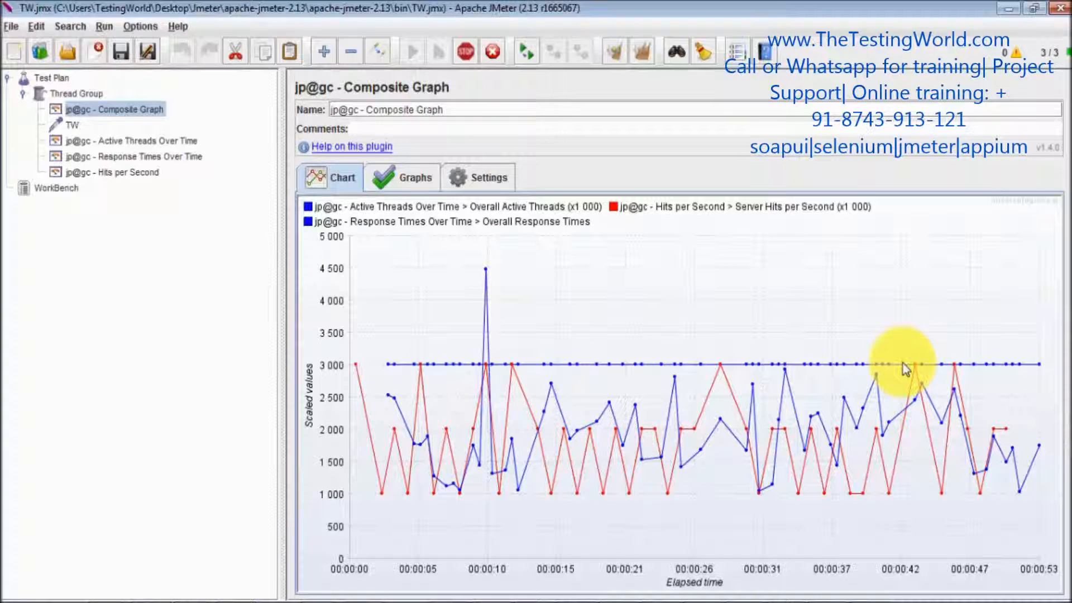
pyautogui.moveTo(1050, 505)
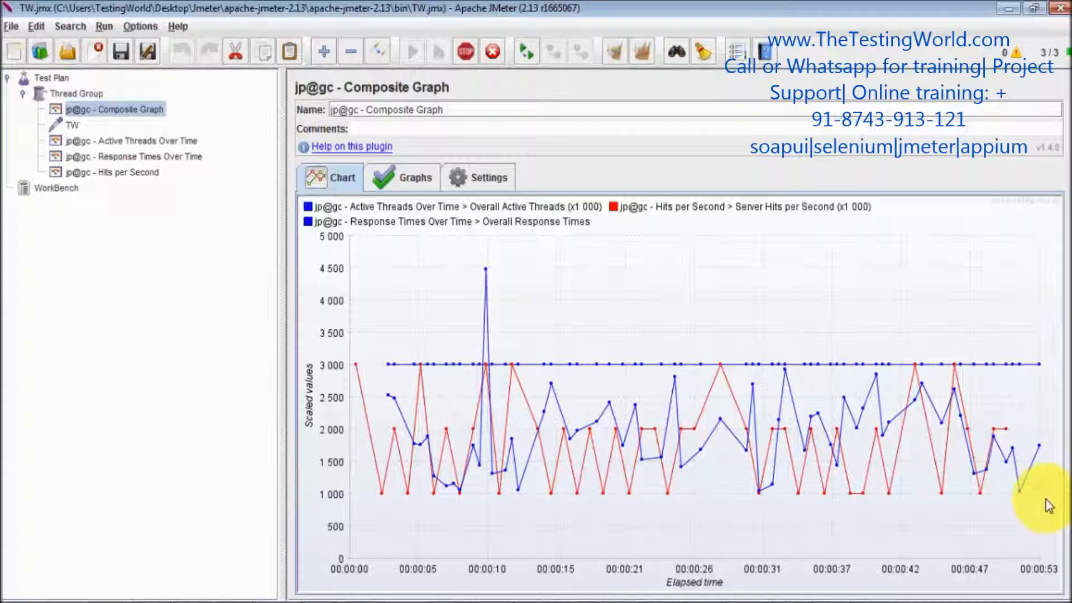
pyautogui.click(403, 177)
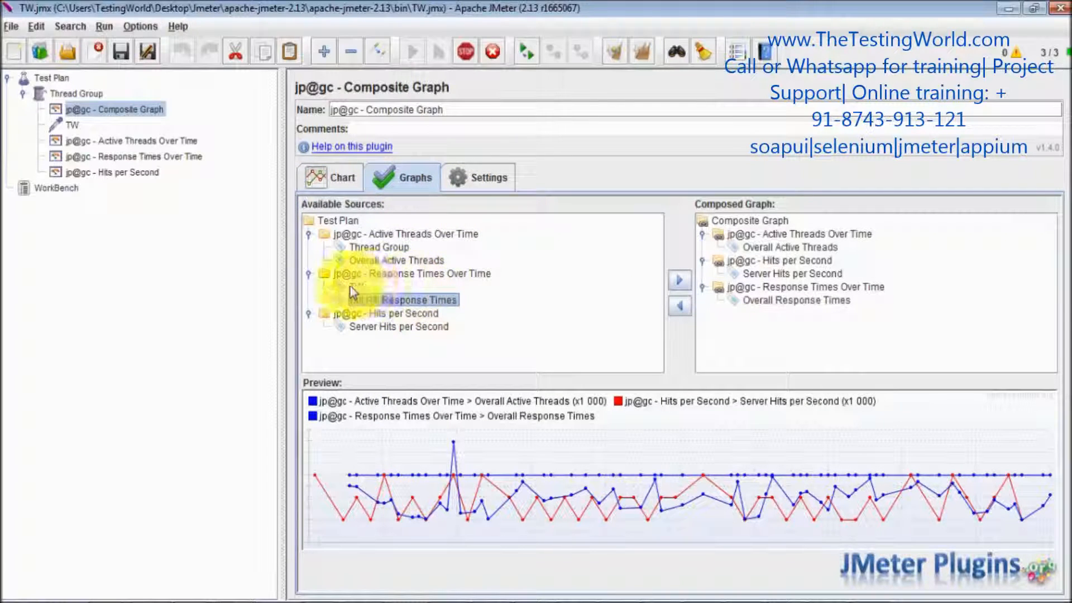
# Add Thread Group from Active Threads Over Time and view the four-series chart.
pyautogui.click(378, 247)
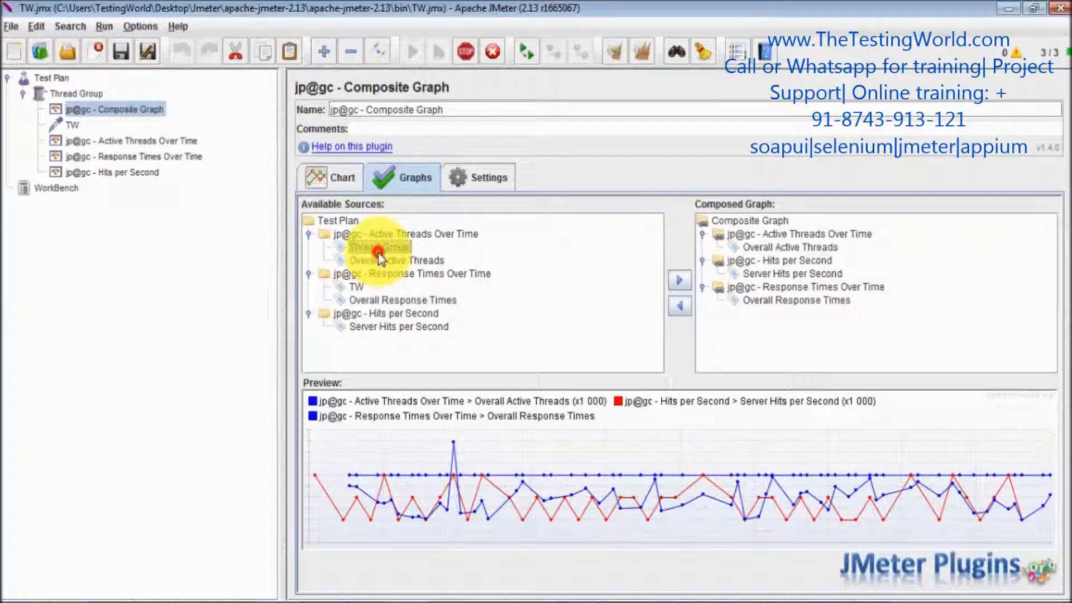
pyautogui.click(679, 281)
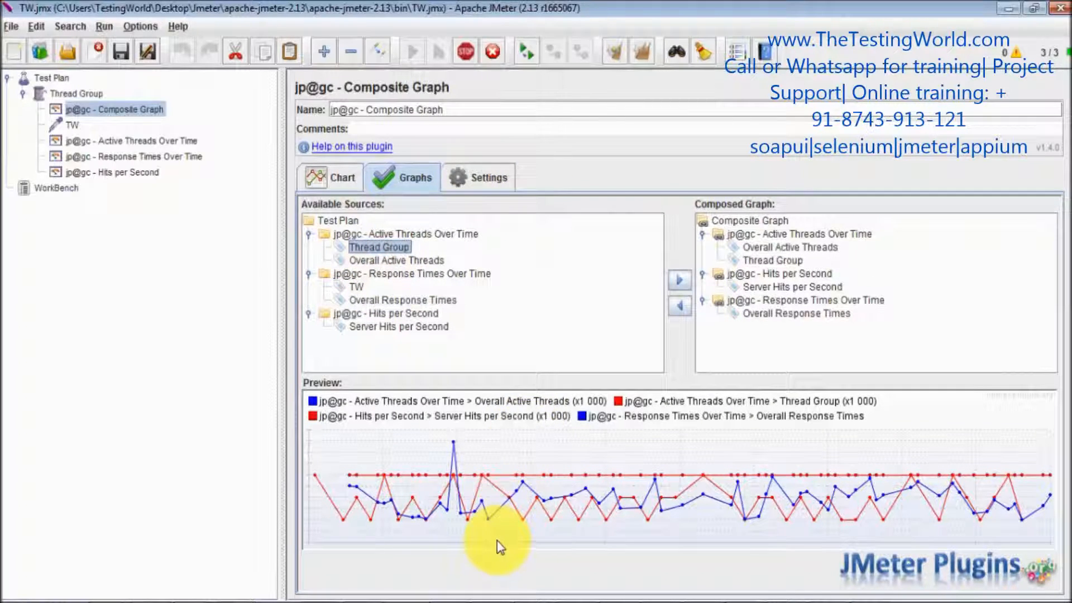
pyautogui.moveTo(740, 438)
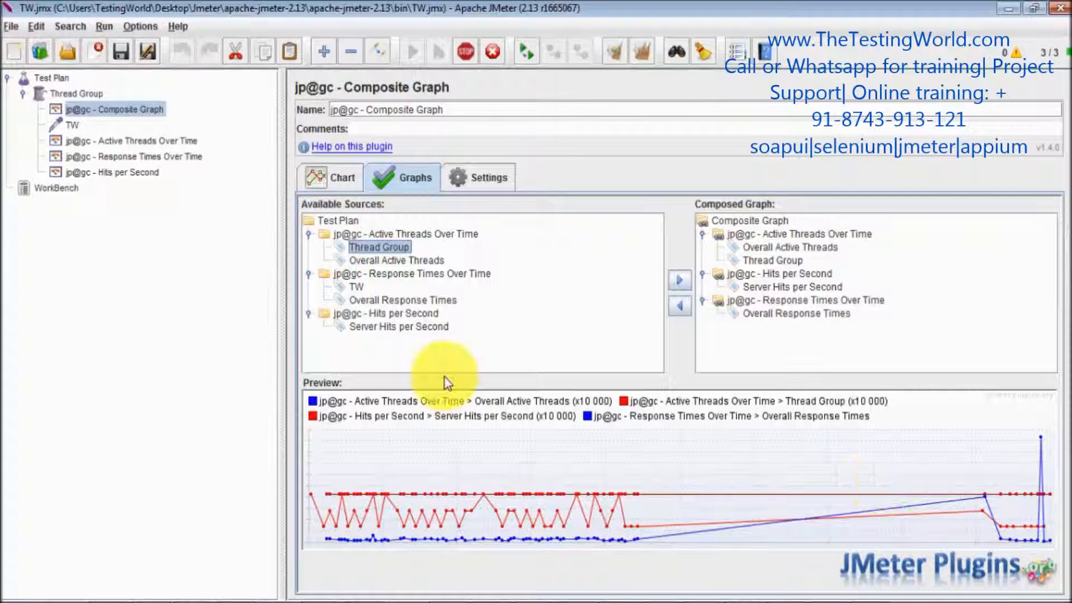
pyautogui.click(330, 177)
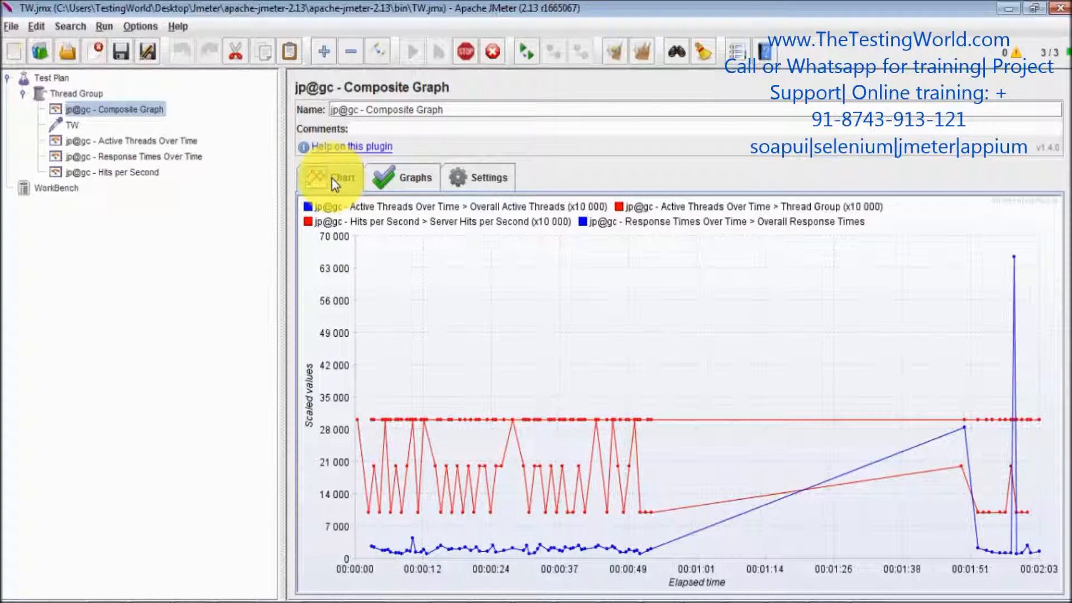